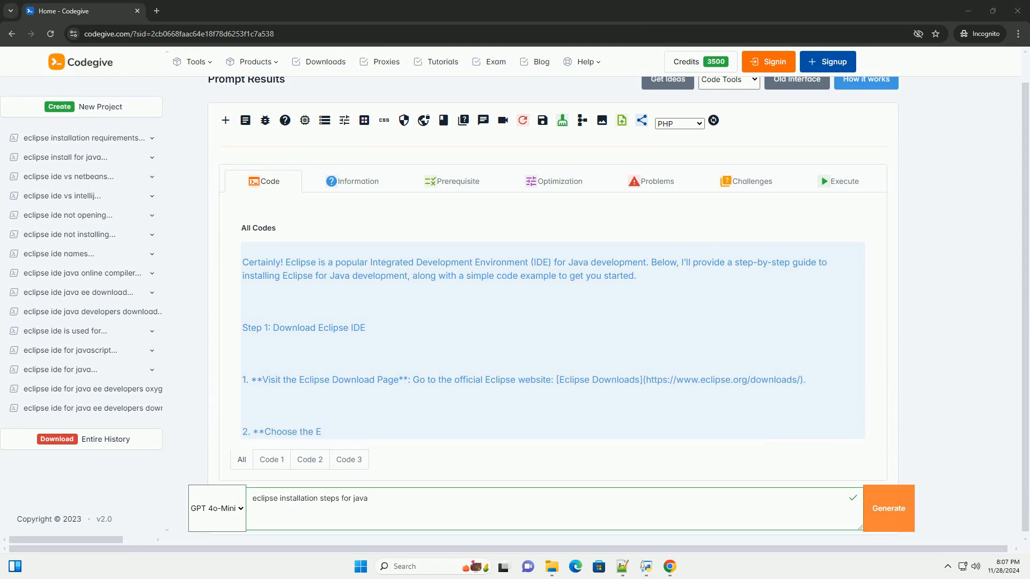
scroll(down, 3)
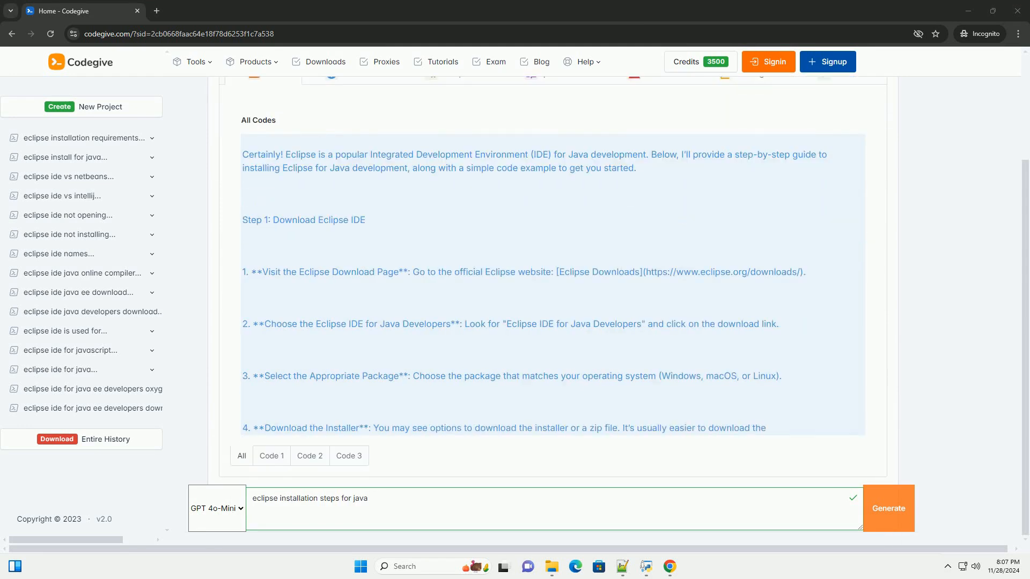
scroll(down, 3)
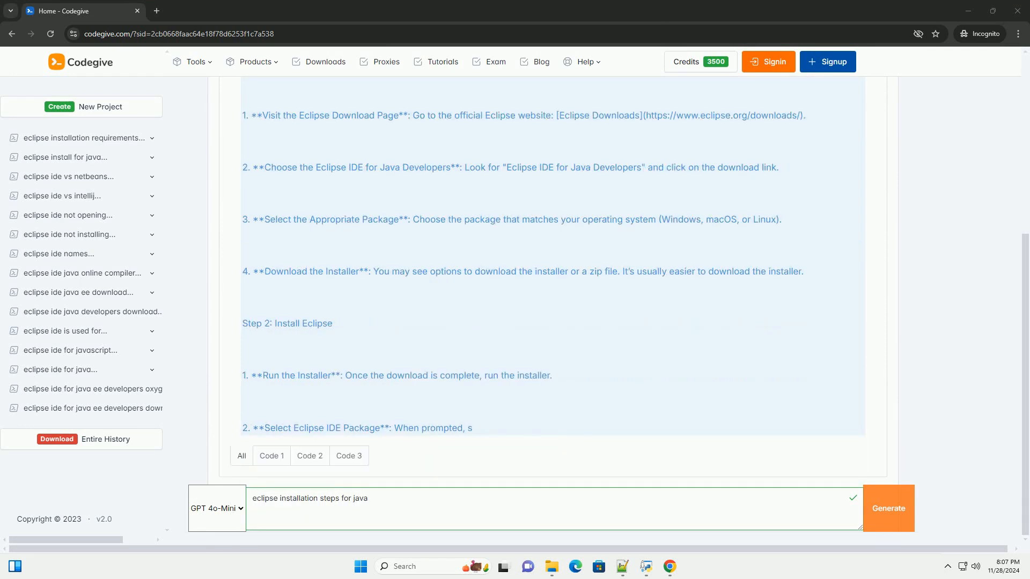
scroll(down, 3)
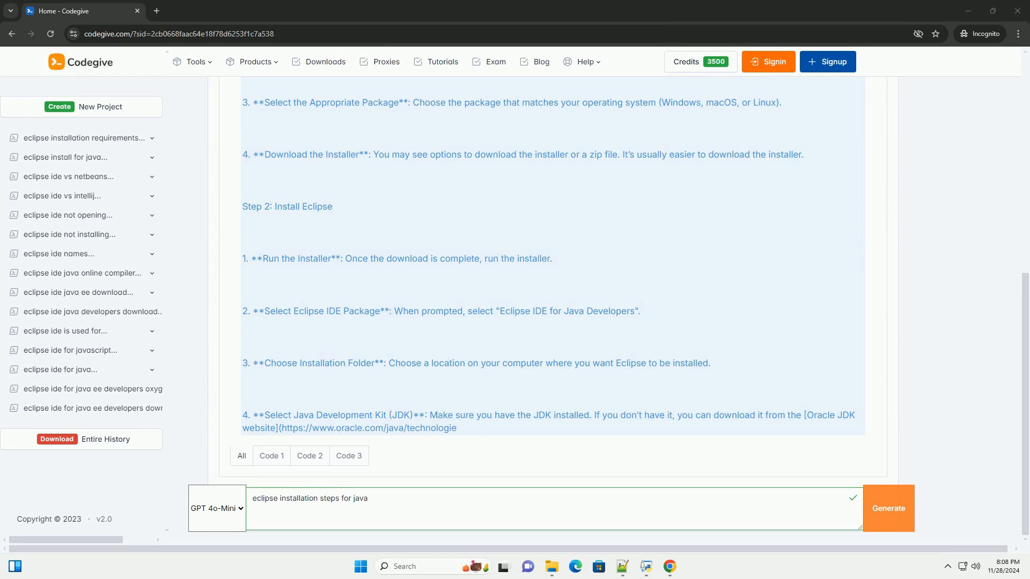
scroll(down, 3)
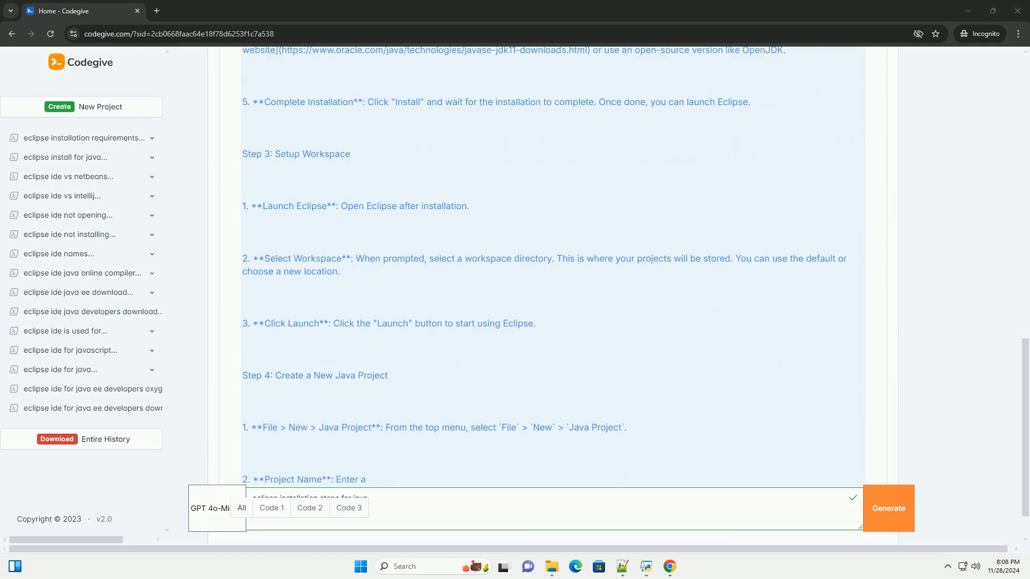
scroll(down, 3)
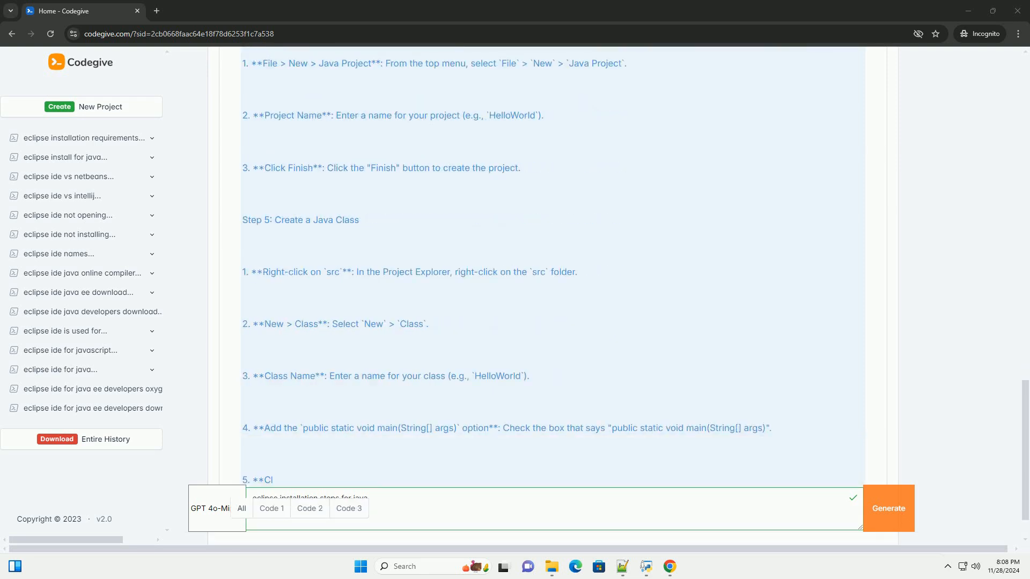
scroll(down, 3)
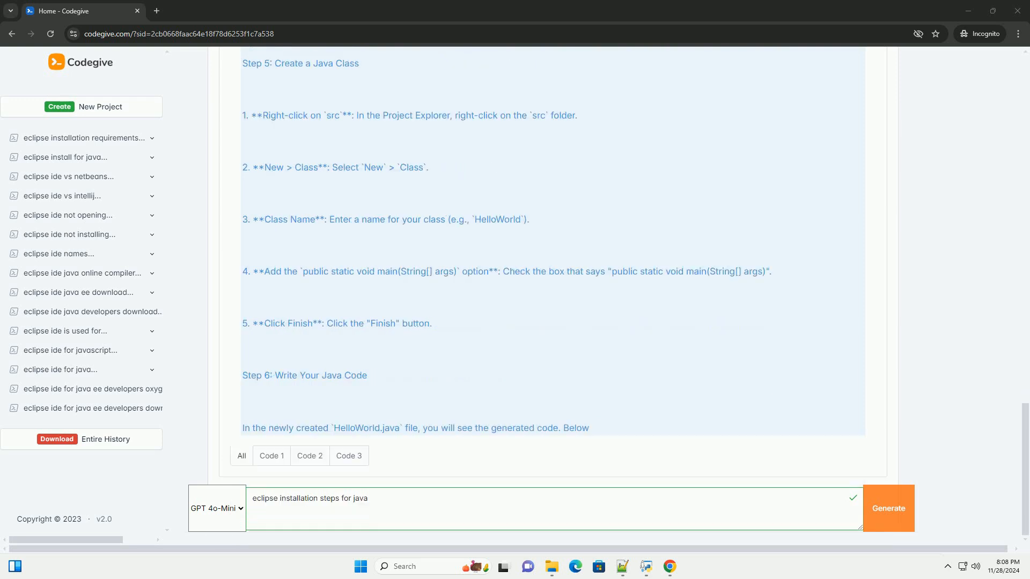
scroll(down, 3)
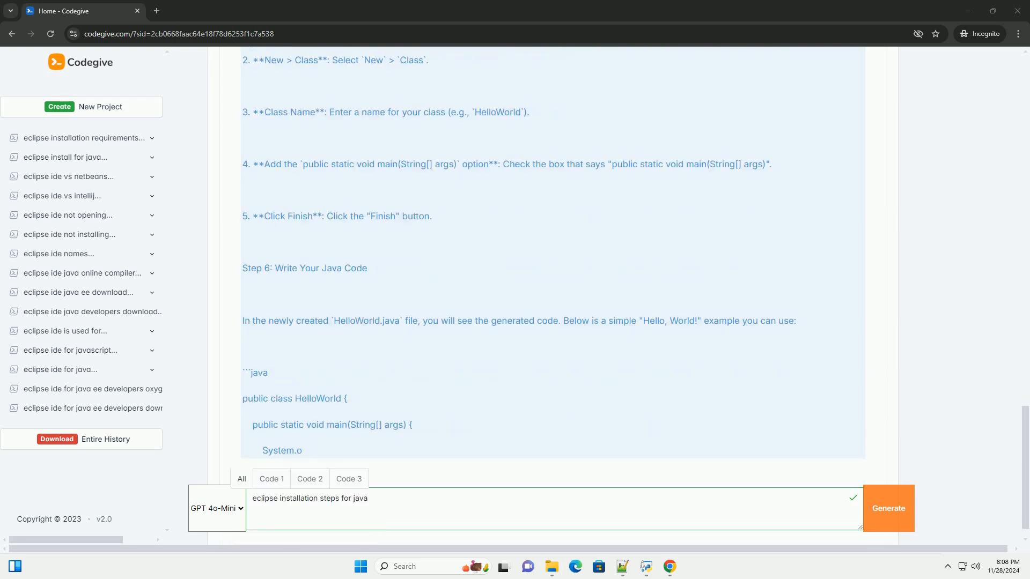